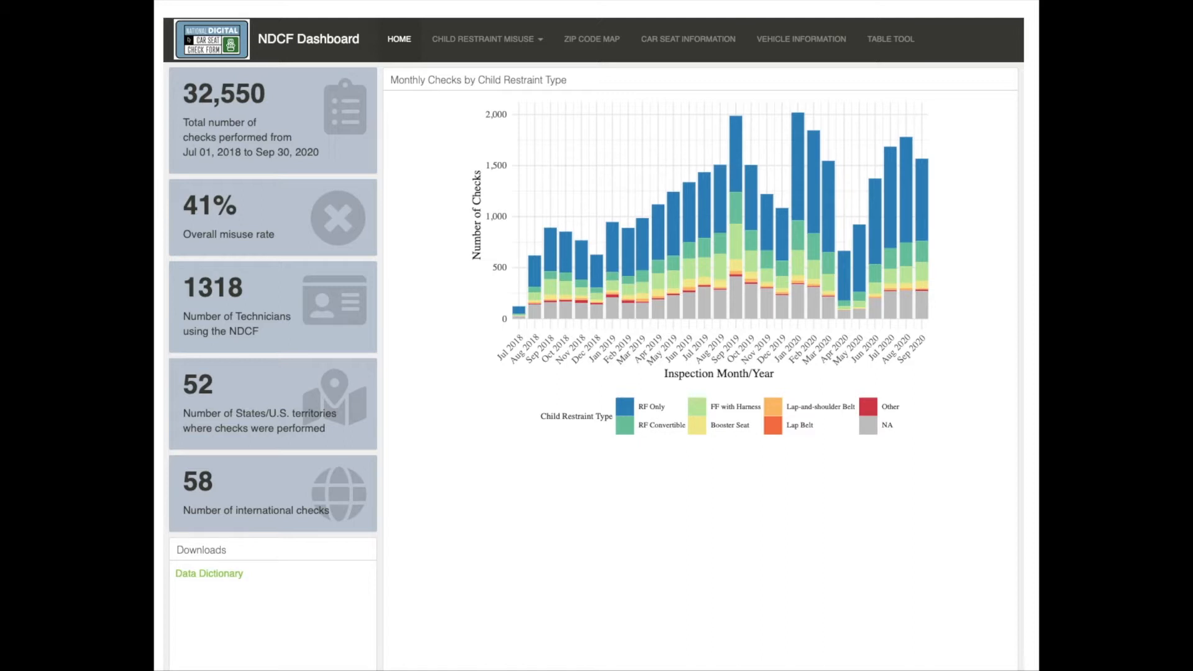
pyautogui.moveTo(177, 189)
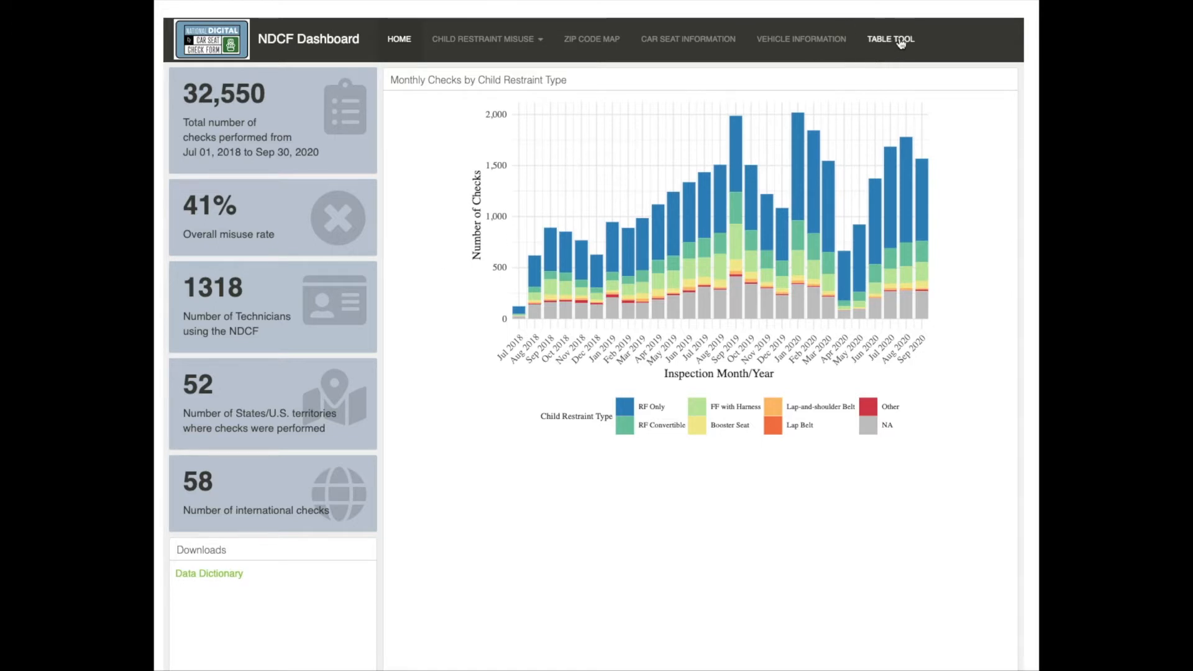
# Switch to the Table Tool pivot builder showing 32,550 total checks.
pyautogui.click(890, 39)
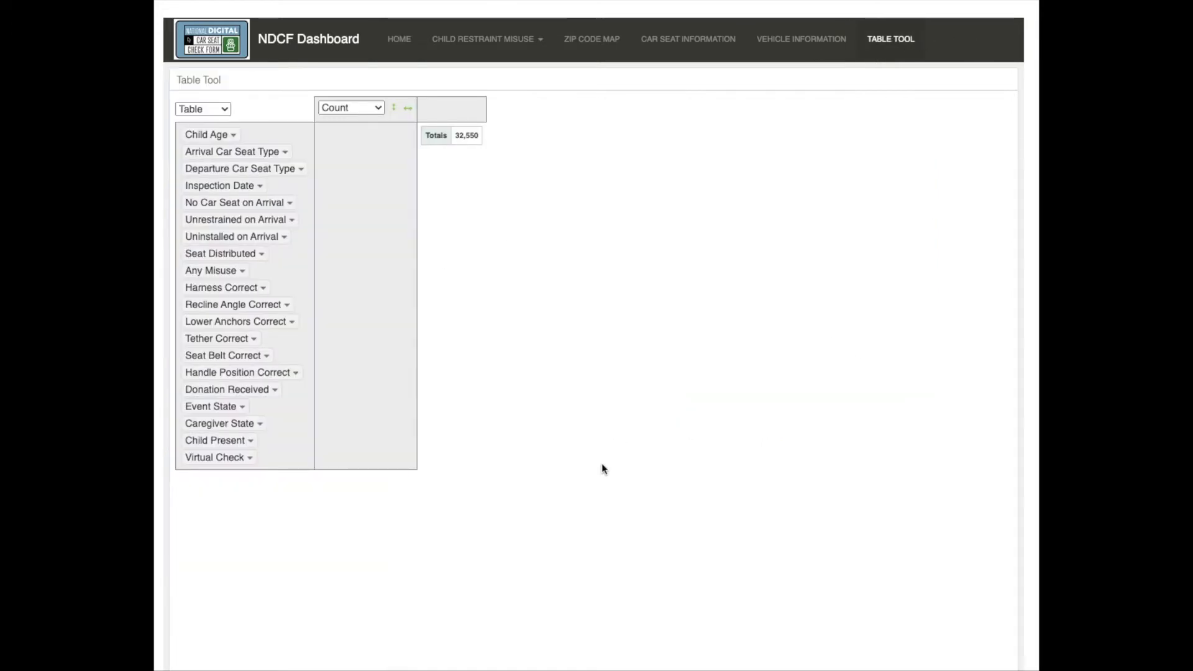
pyautogui.moveTo(543, 344)
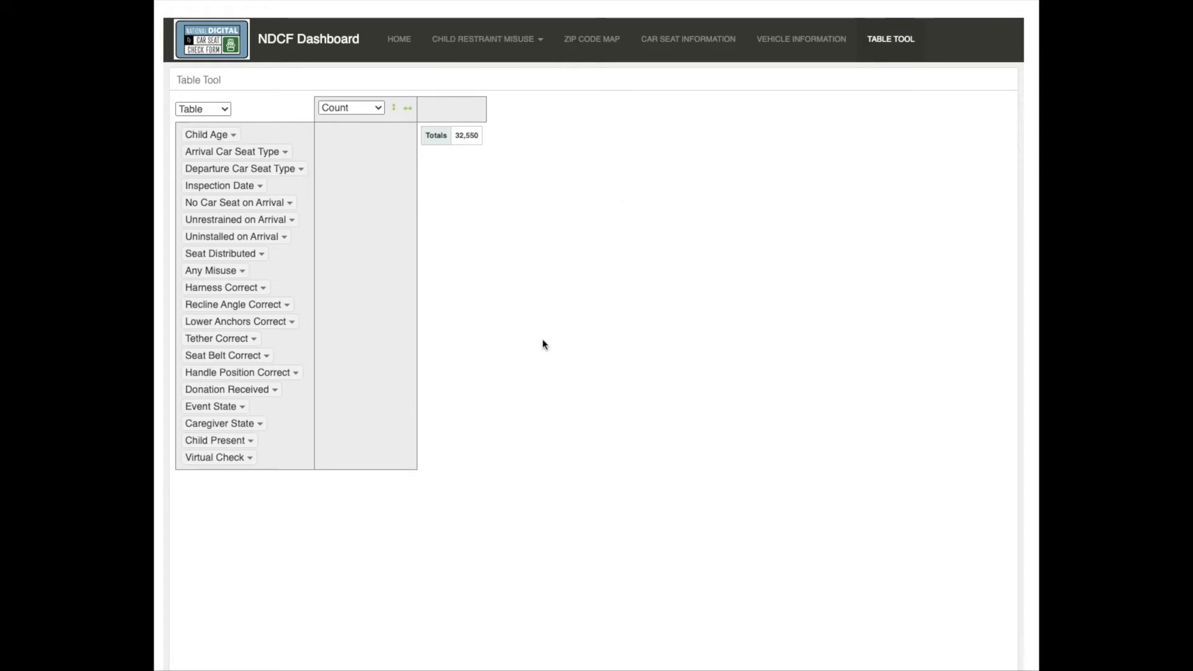
pyautogui.moveTo(458, 170)
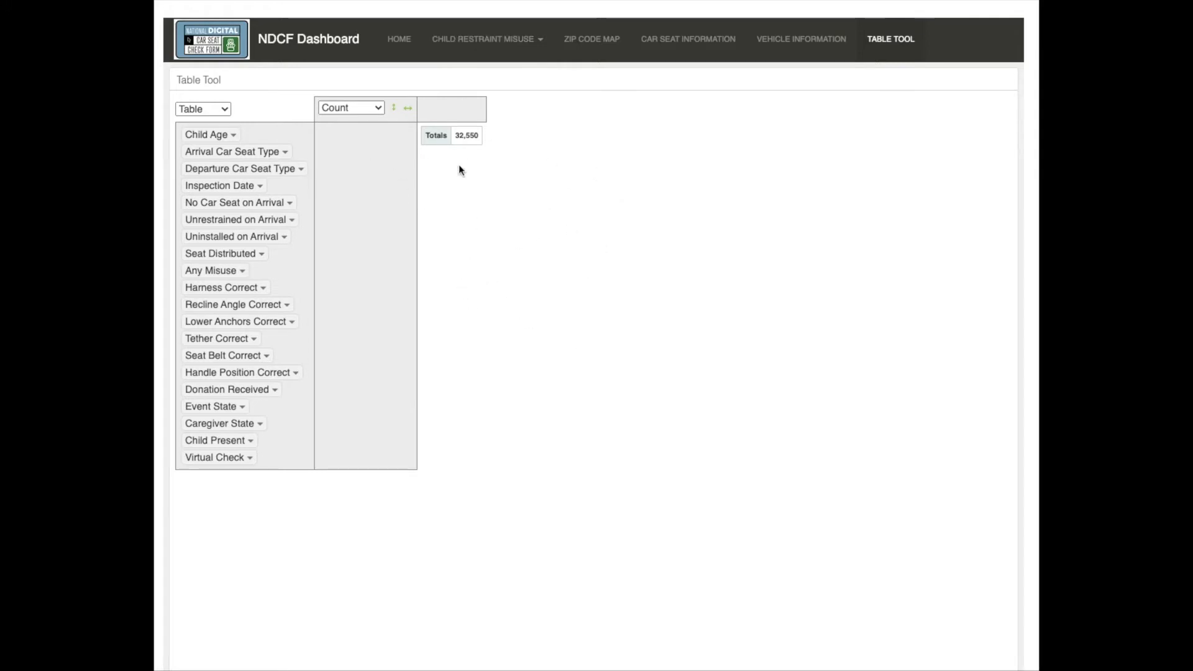
pyautogui.moveTo(460, 105)
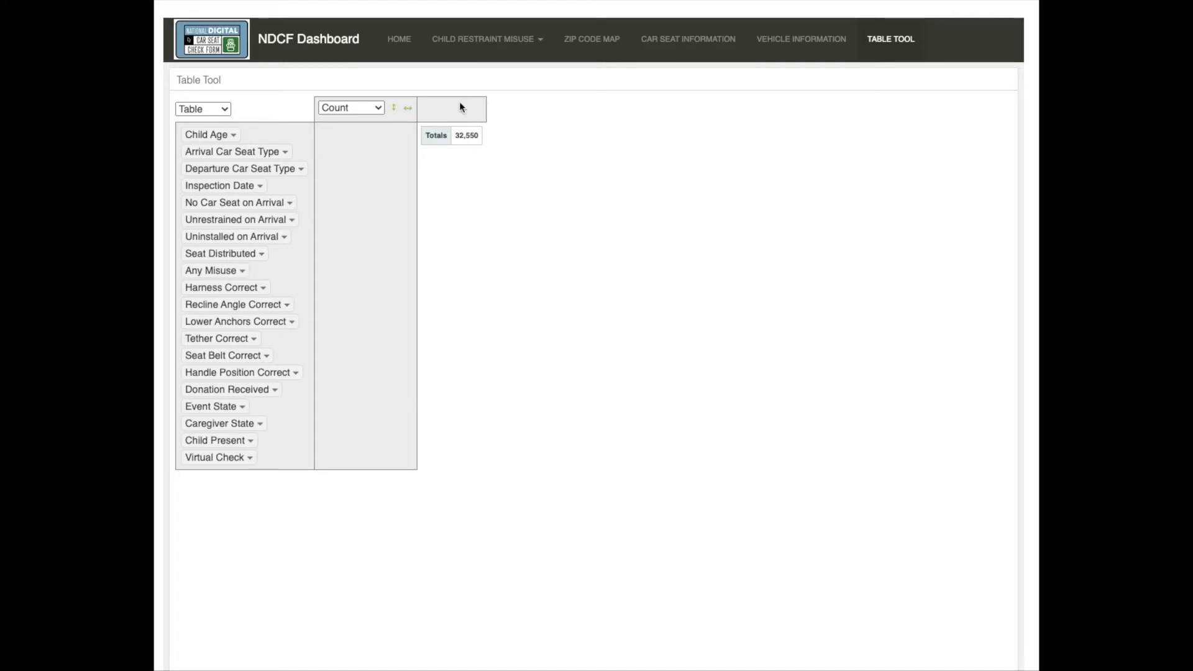
pyautogui.moveTo(505, 175)
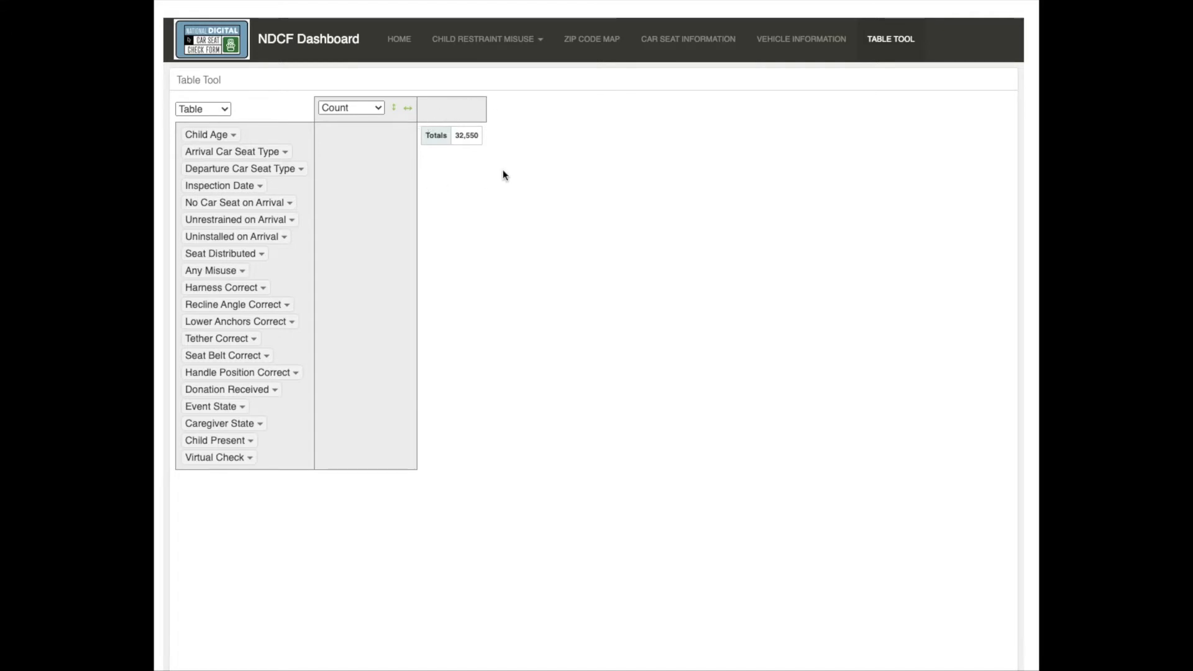
pyautogui.moveTo(419, 228)
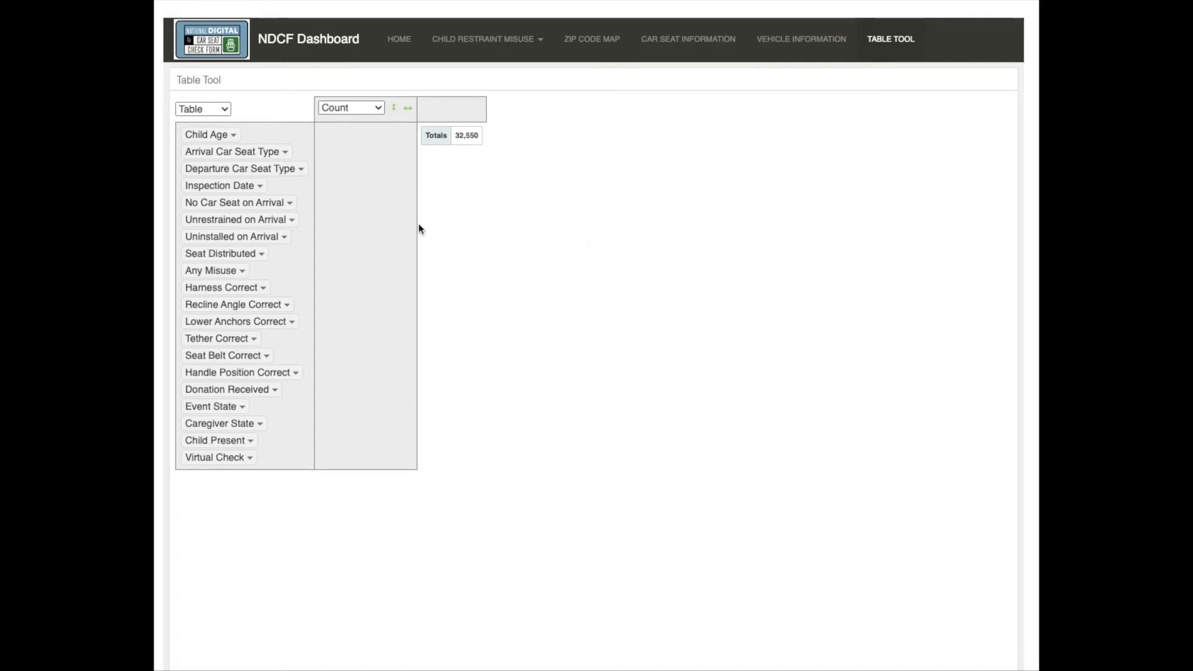
pyautogui.moveTo(203, 226)
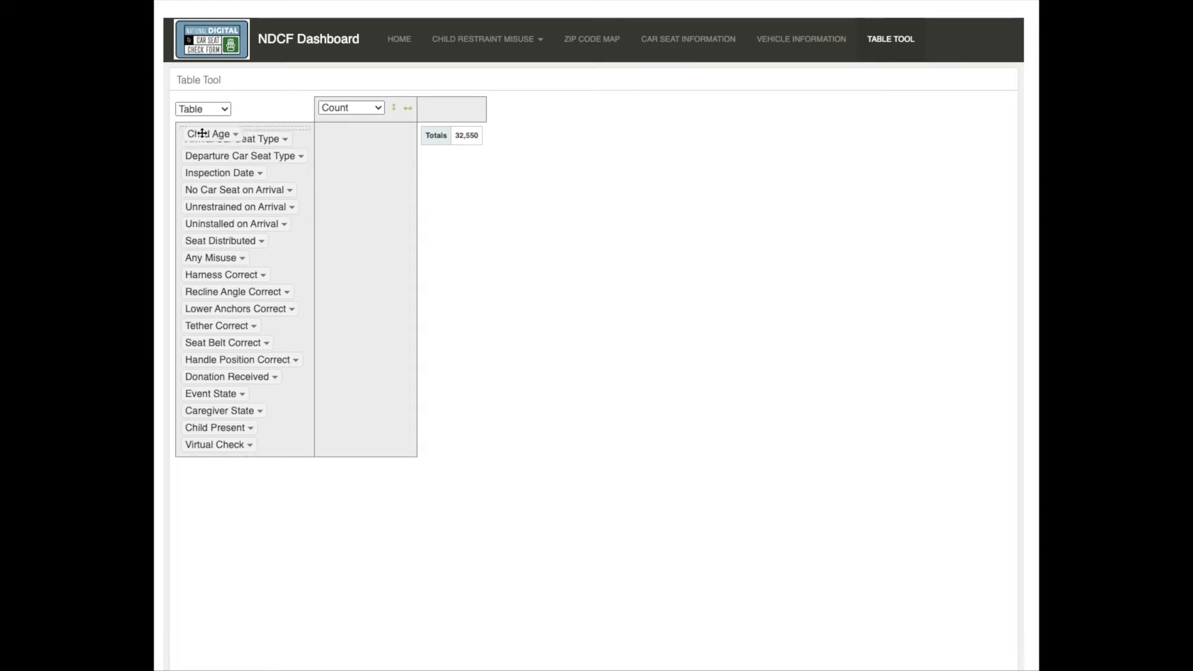
# Add Child Age as a row field, splitting the 32,550 checks by age.
pyautogui.moveTo(208, 134); pyautogui.dragTo(349, 151)
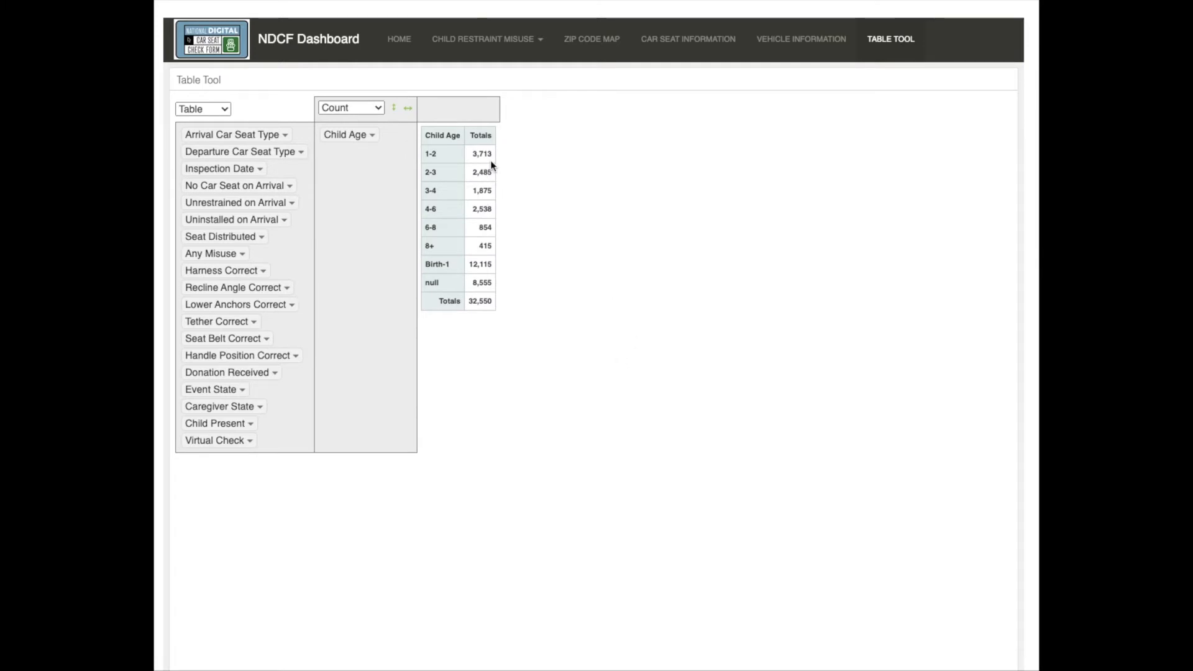
pyautogui.moveTo(509, 169)
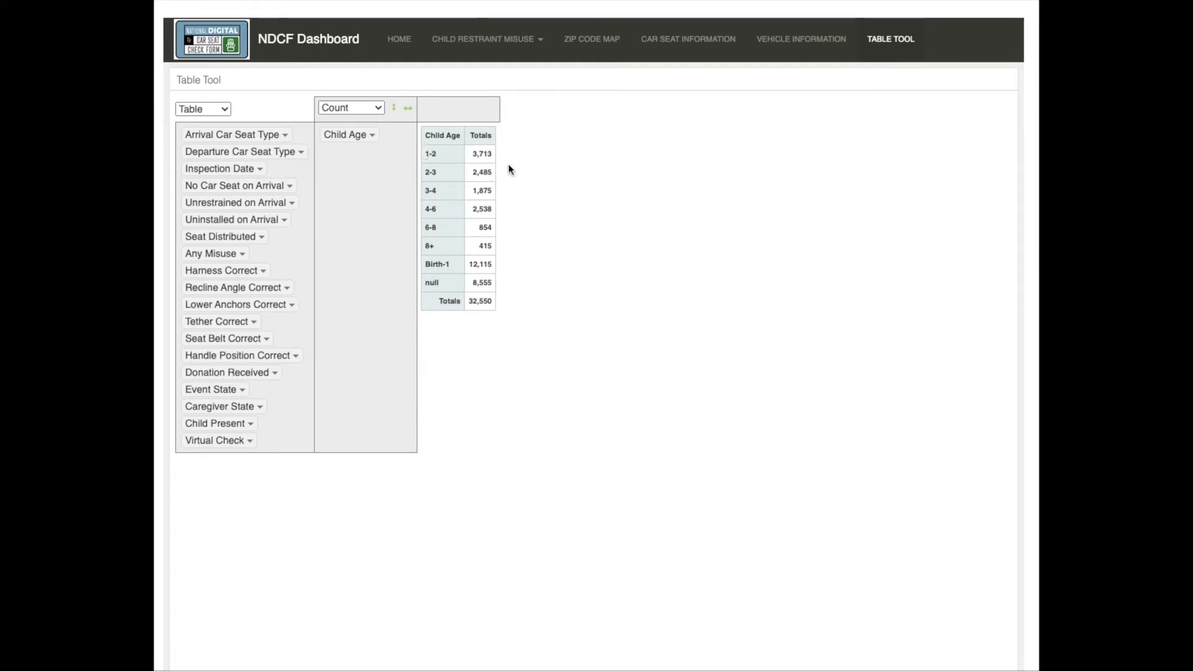
pyautogui.moveTo(429, 282)
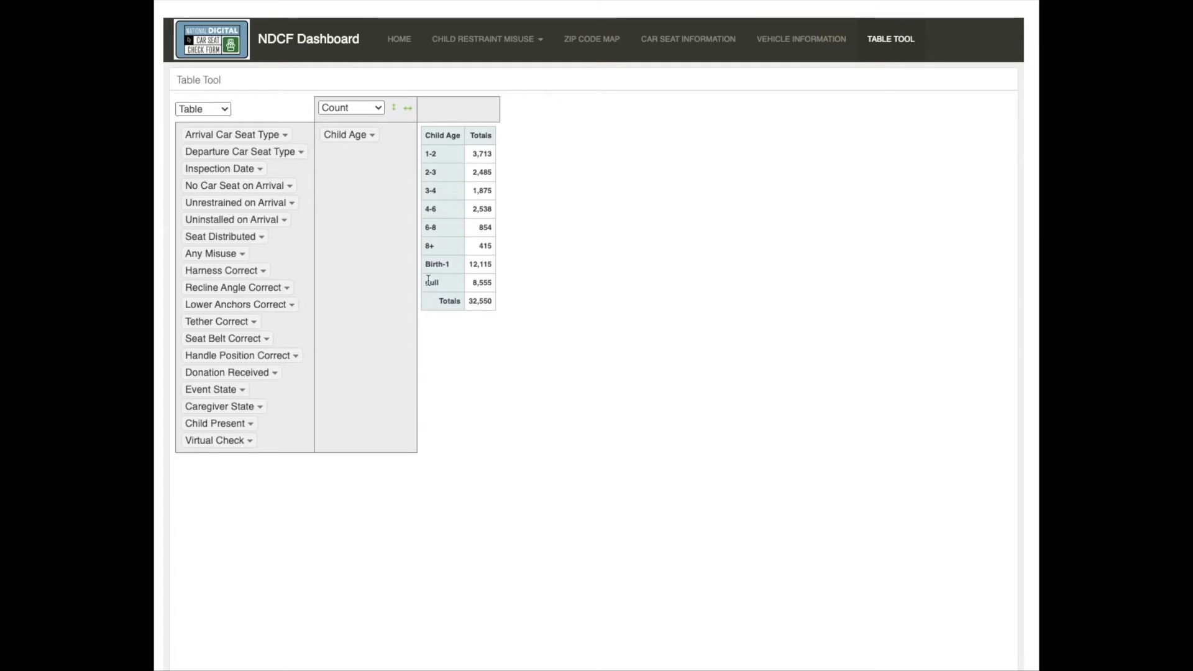
pyautogui.moveTo(419, 293)
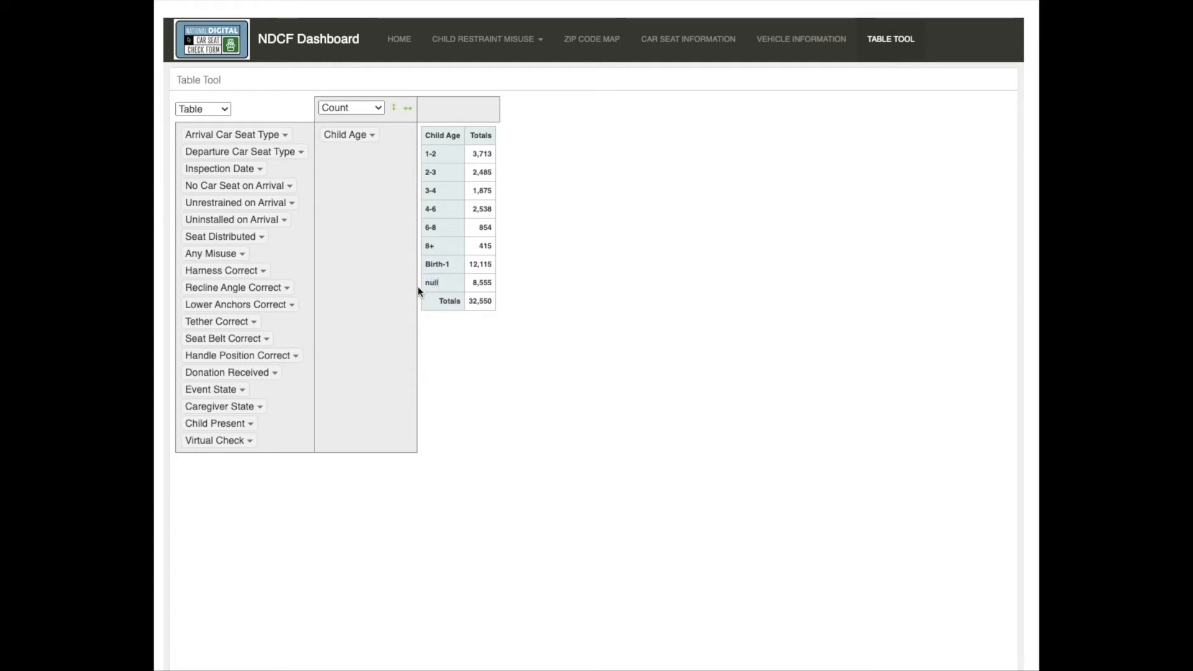
pyautogui.moveTo(657, 304)
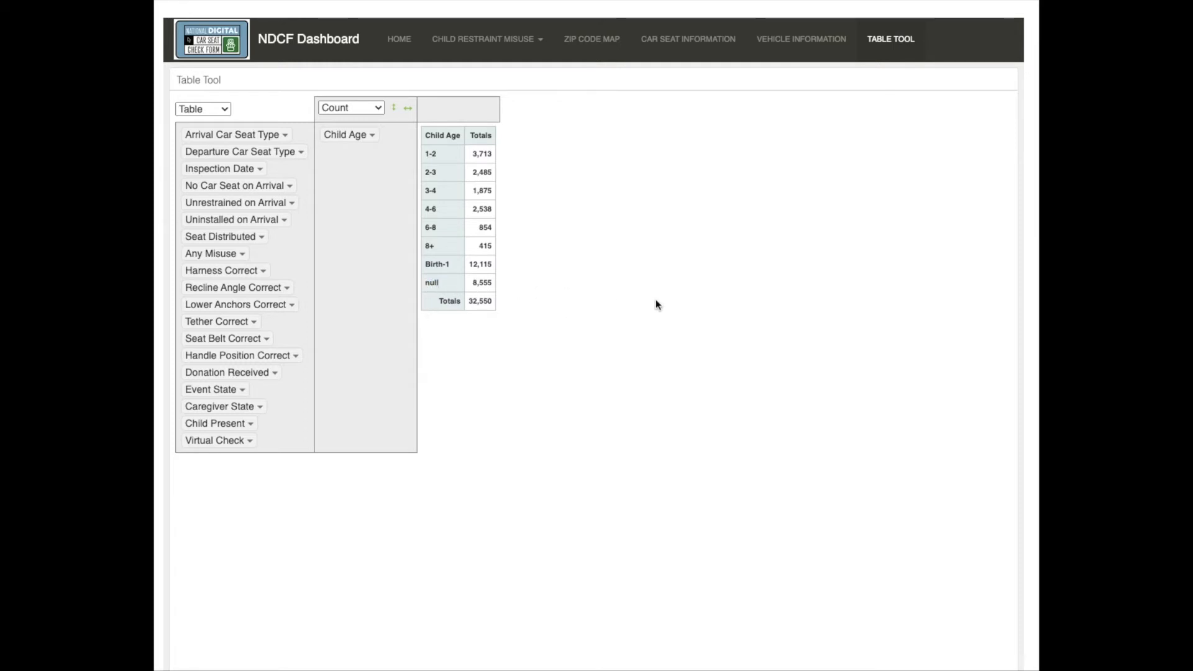
pyautogui.moveTo(593, 290)
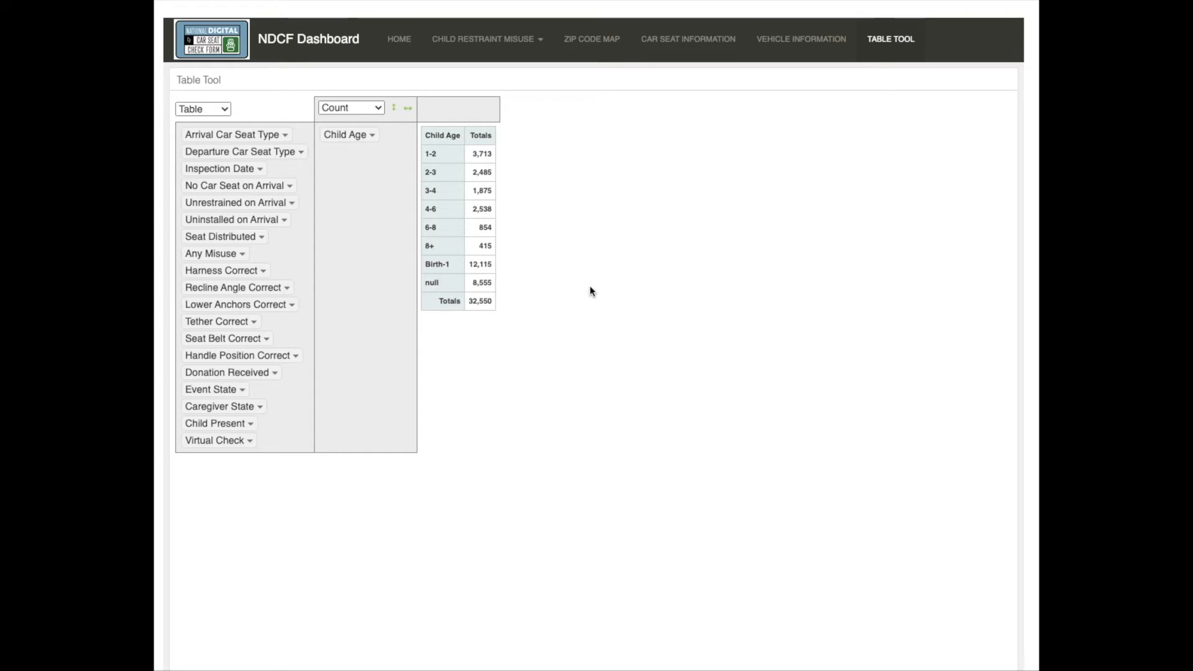
pyautogui.moveTo(227, 278)
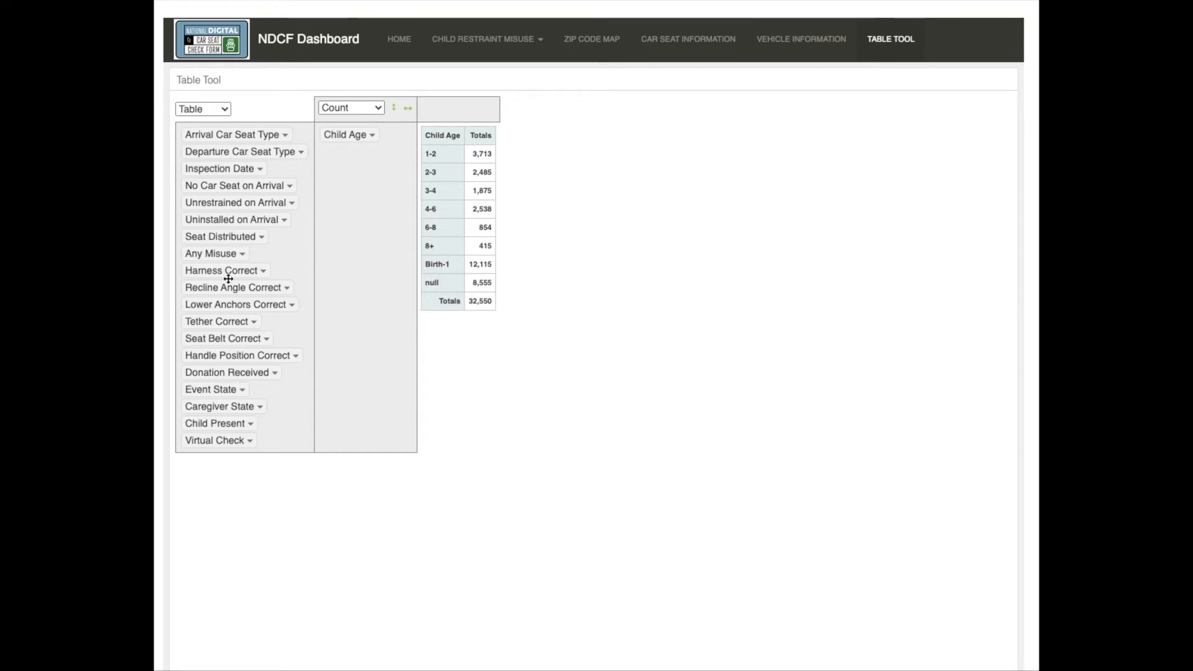
pyautogui.moveTo(201, 303)
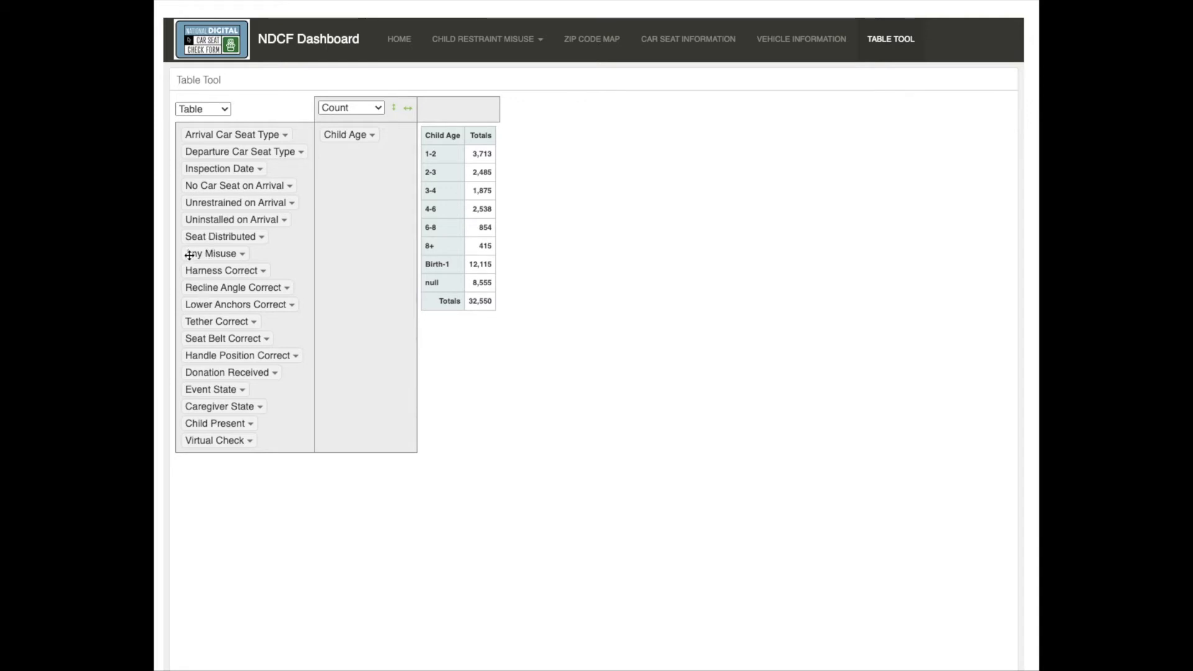
pyautogui.moveTo(215, 254); pyautogui.dragTo(290, 216)
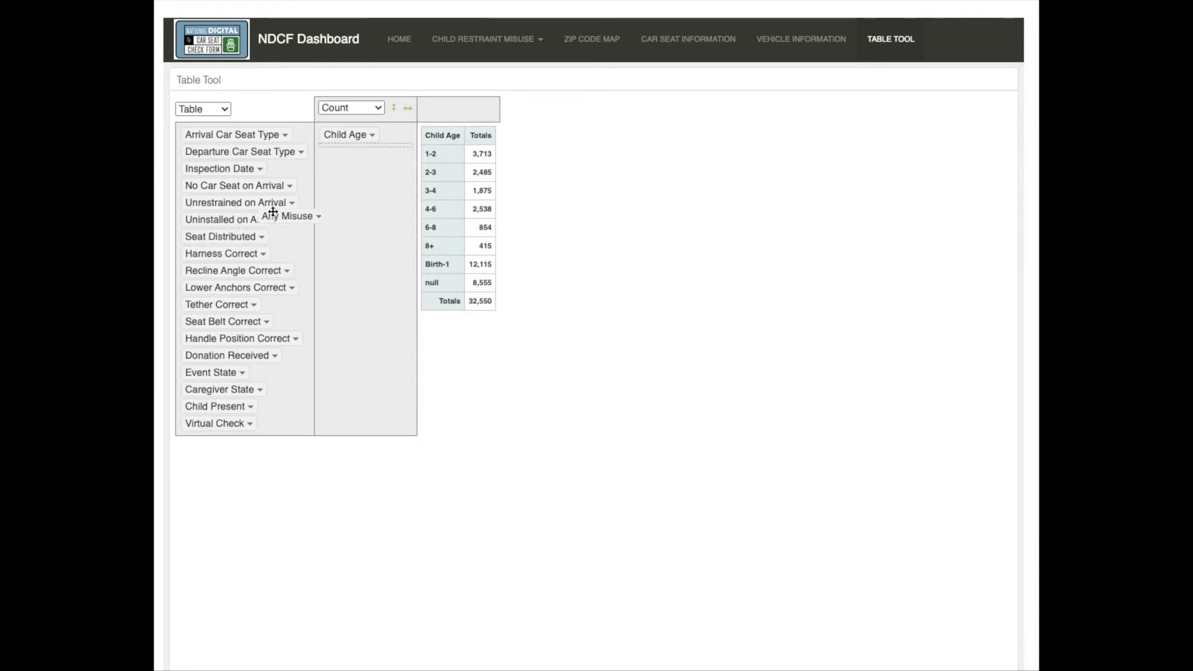
pyautogui.moveTo(290, 216); pyautogui.dragTo(449, 107)
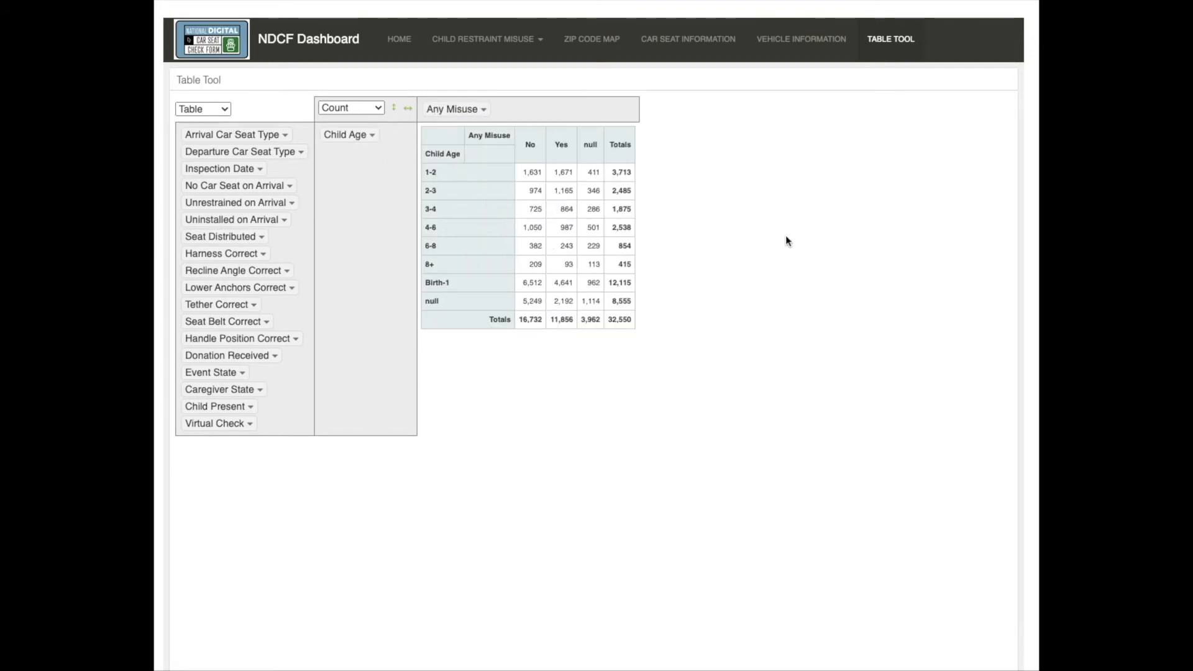
pyautogui.moveTo(561, 213)
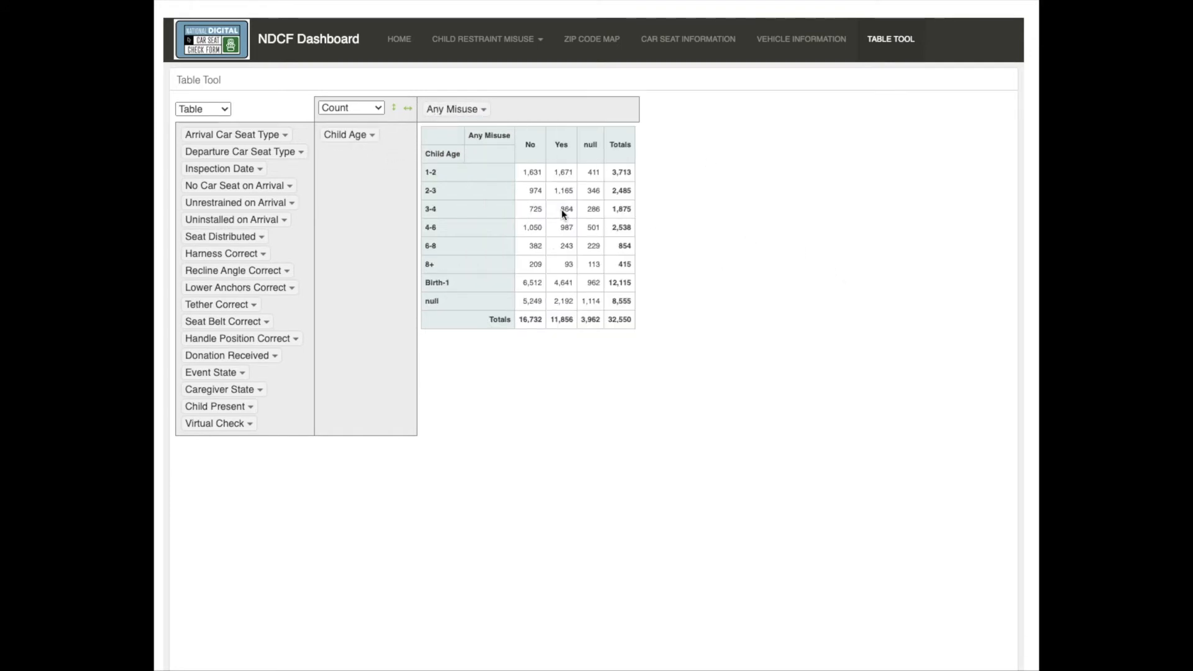
pyautogui.moveTo(592, 144)
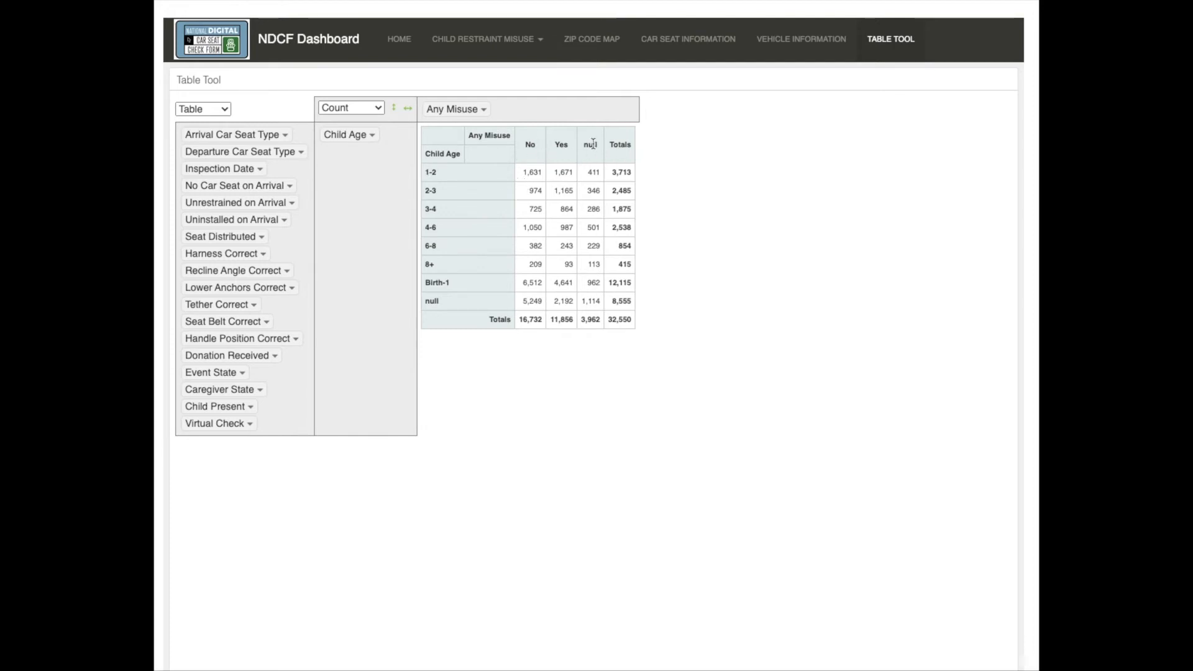
pyautogui.moveTo(632, 176)
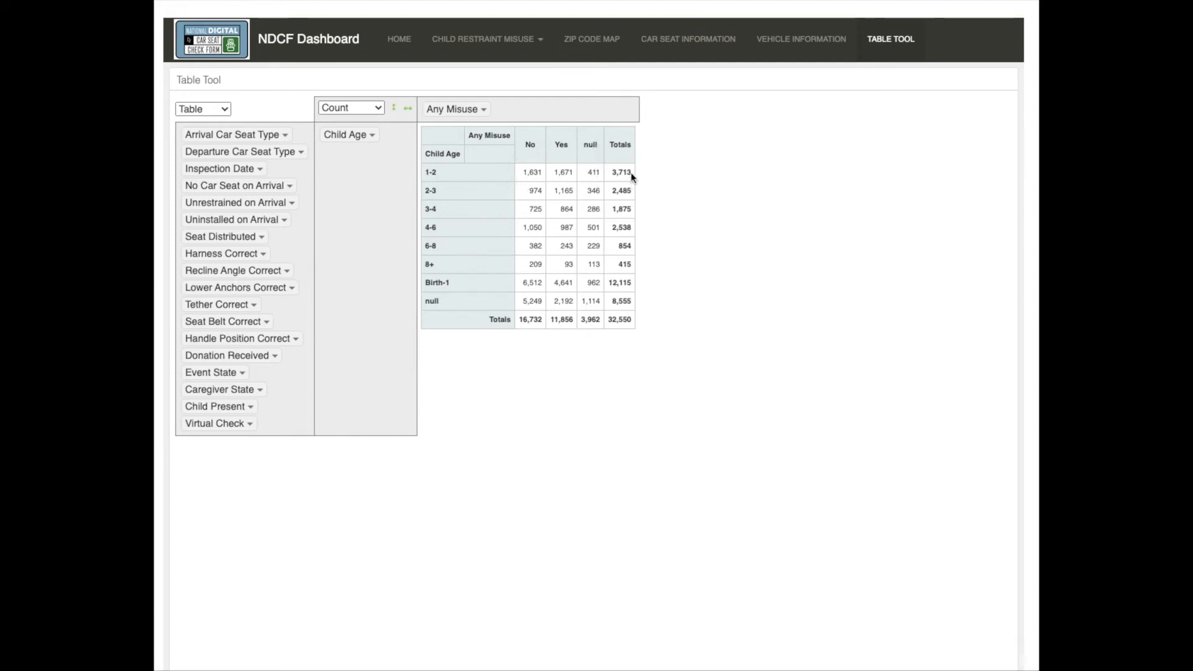
pyautogui.moveTo(612, 319)
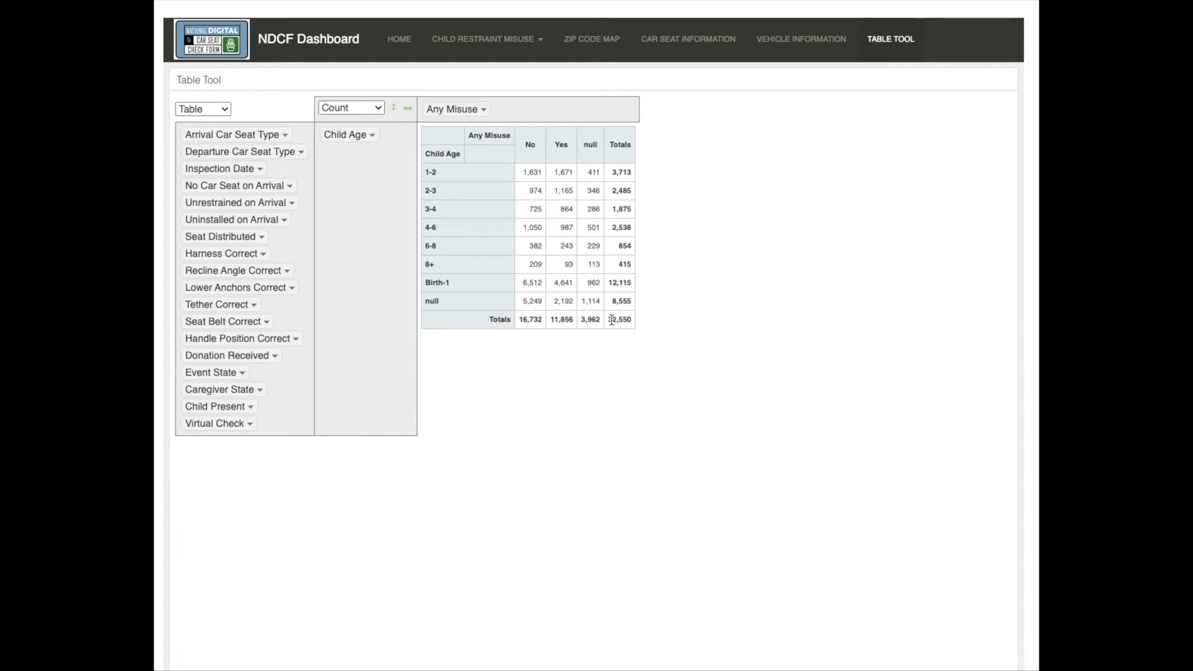
pyautogui.moveTo(641, 503)
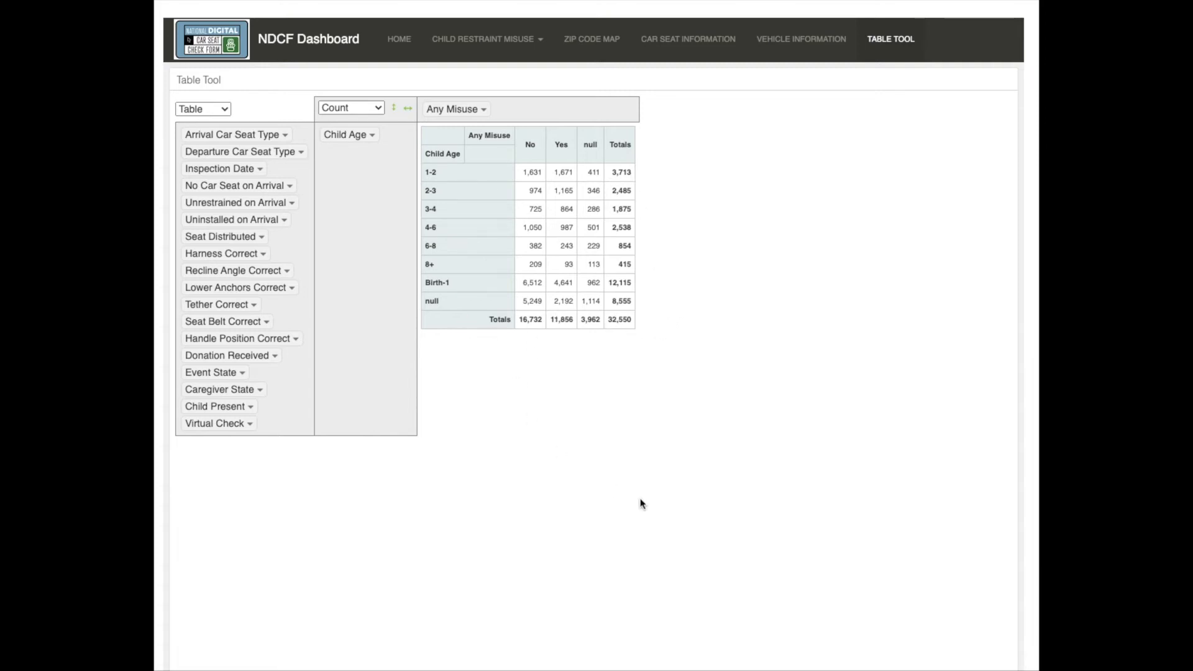
pyautogui.moveTo(818, 284)
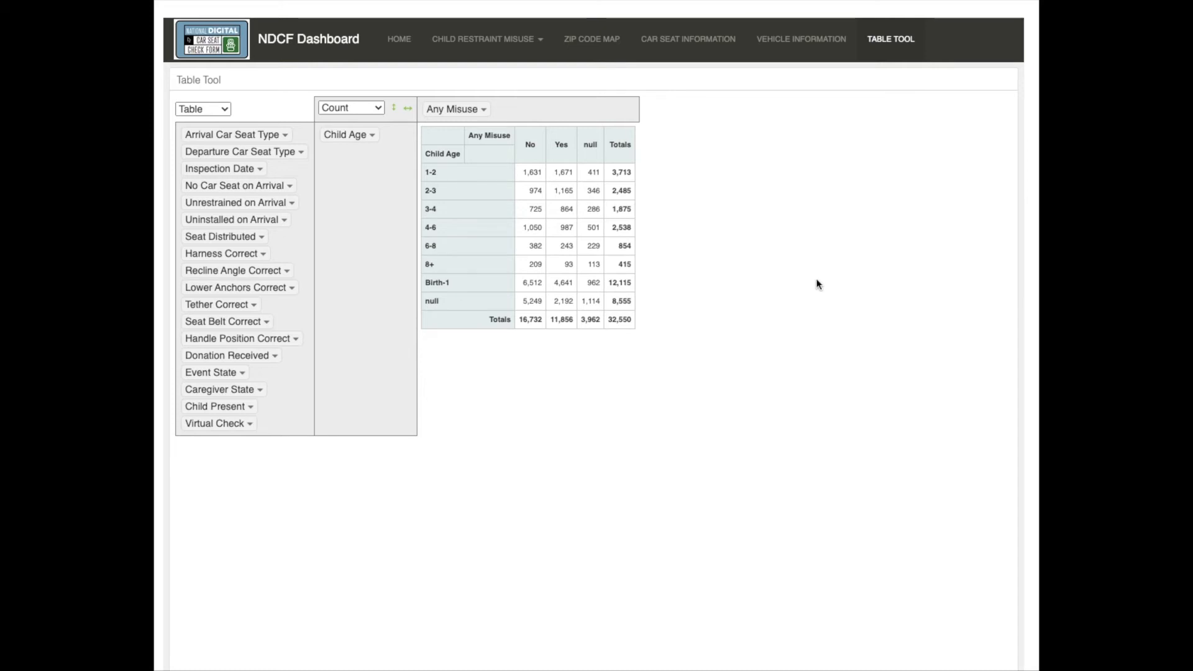
pyautogui.moveTo(829, 486)
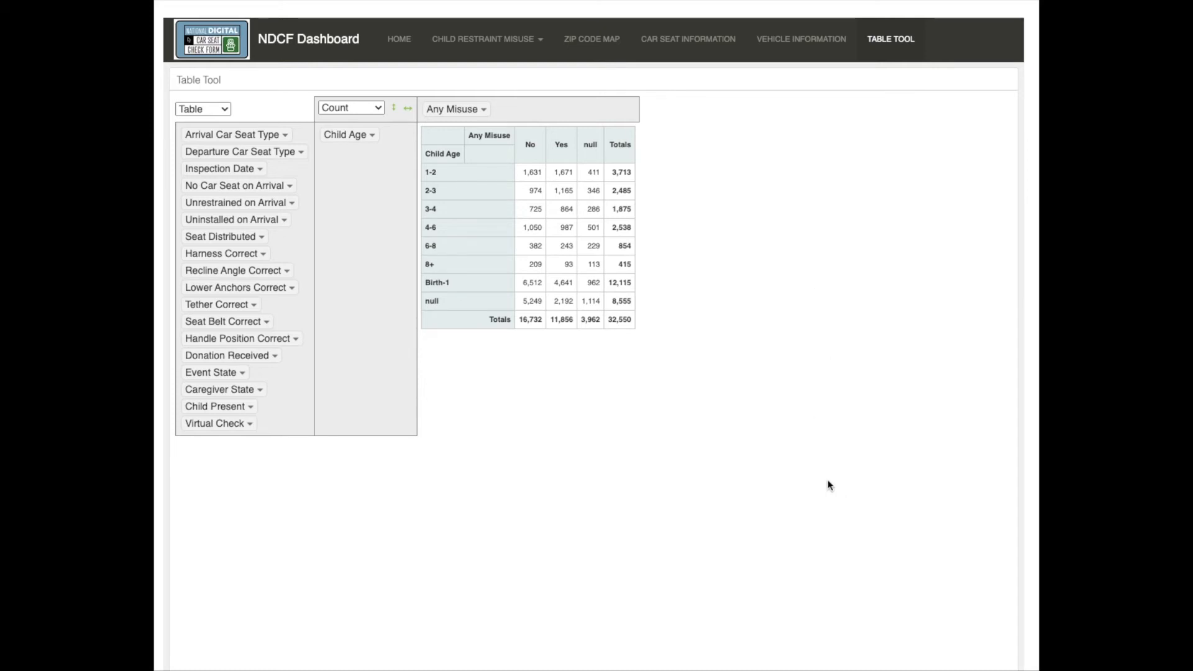
pyautogui.moveTo(814, 436)
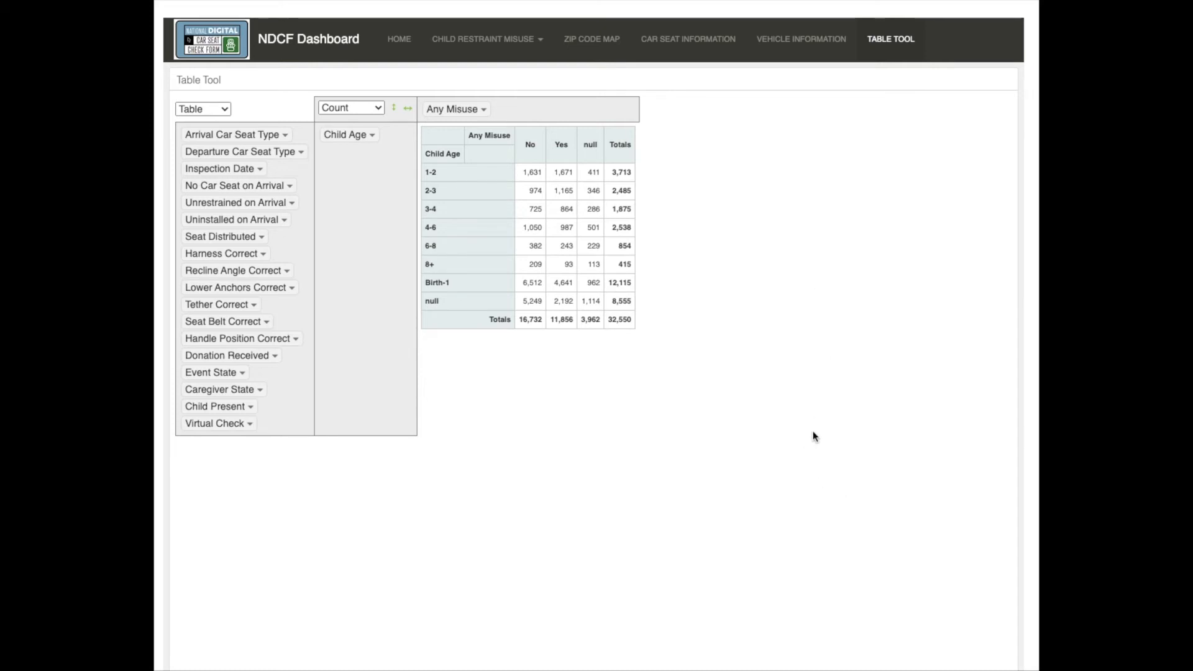
pyautogui.moveTo(733, 373)
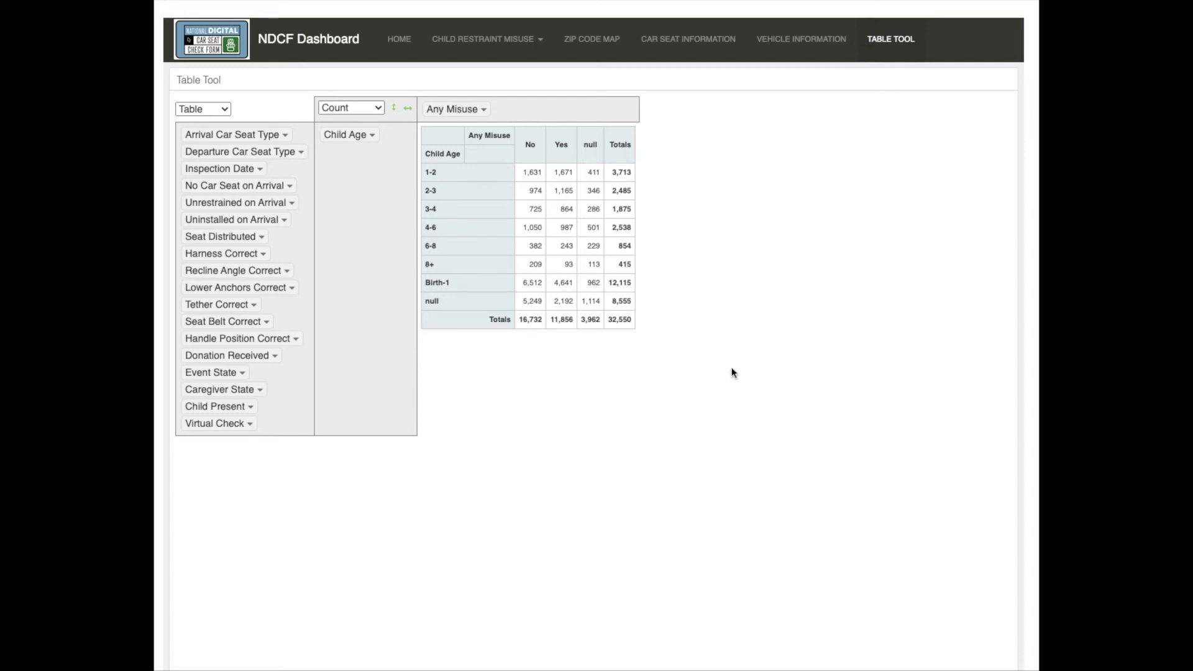
pyautogui.moveTo(426, 358)
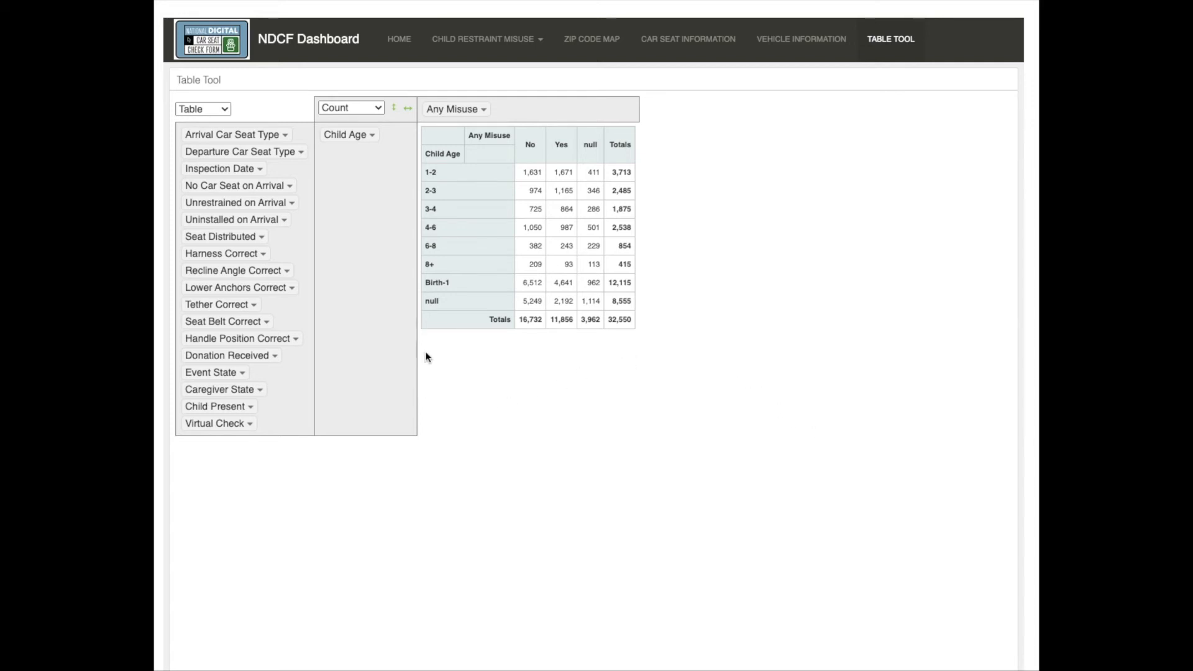
pyautogui.moveTo(242, 381)
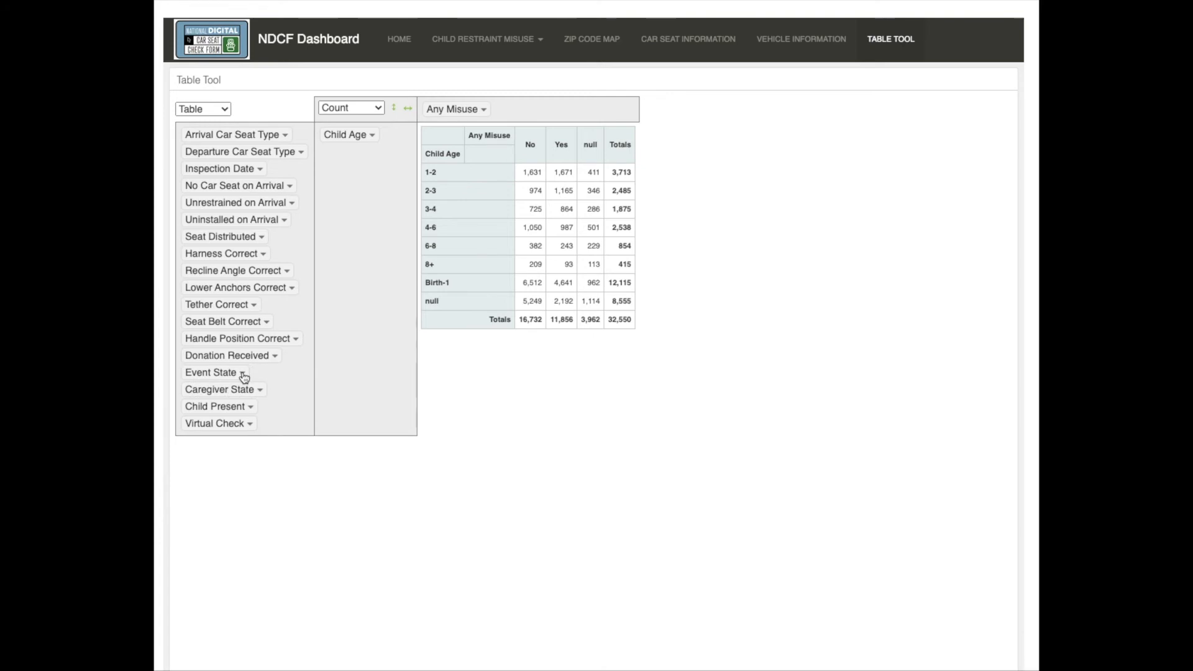
# Filter Event State to Colorado only, reducing the total to 5,369 checks.
pyautogui.click(215, 372)
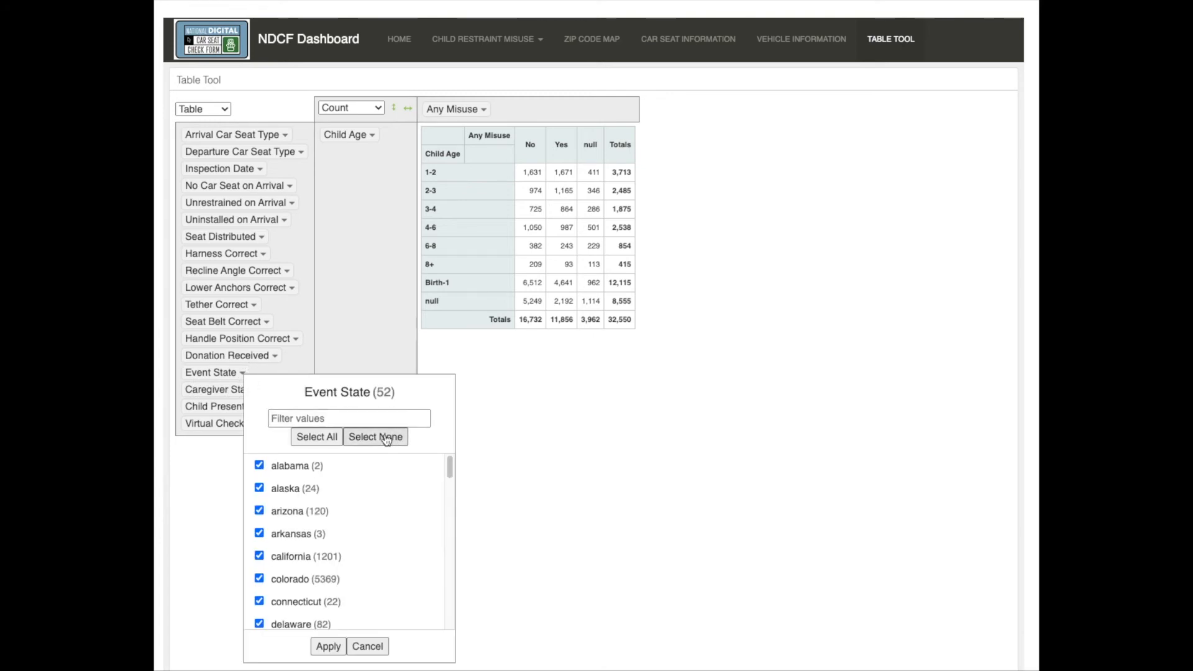
pyautogui.click(374, 436)
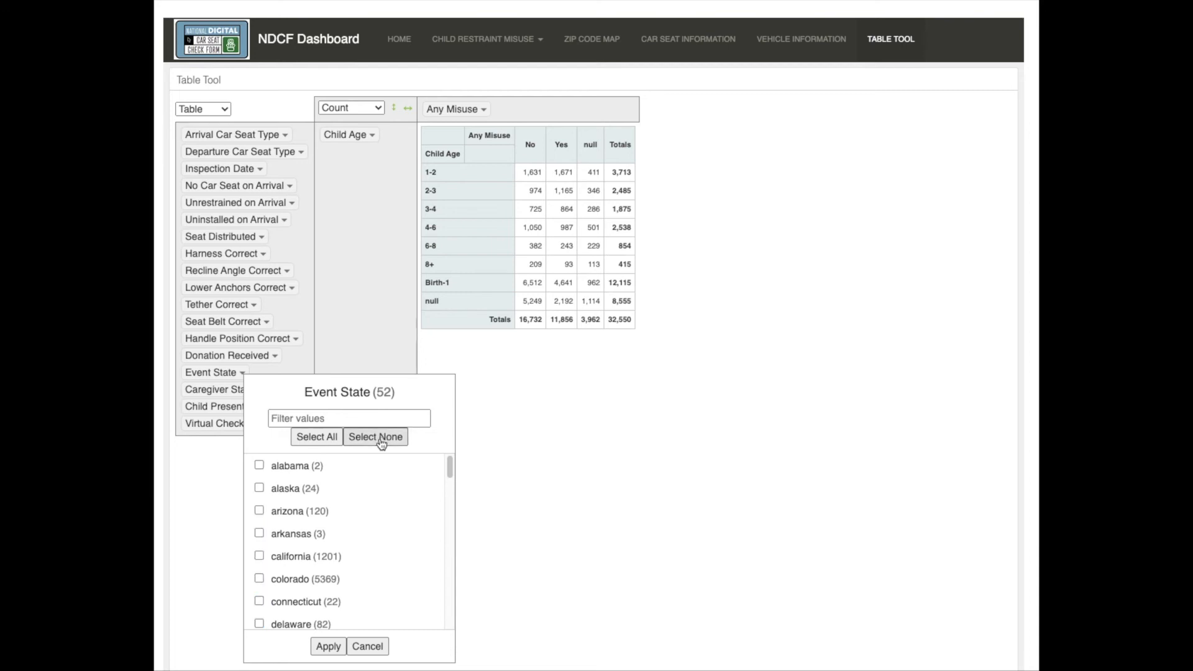
pyautogui.moveTo(277, 587)
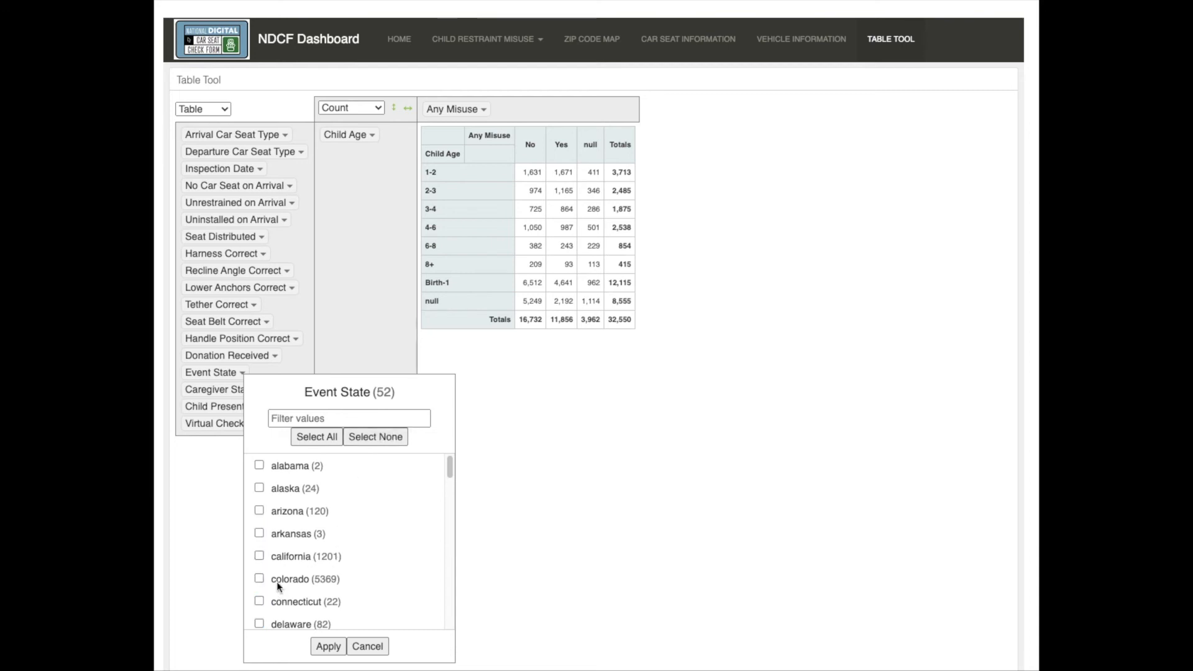
pyautogui.click(260, 578)
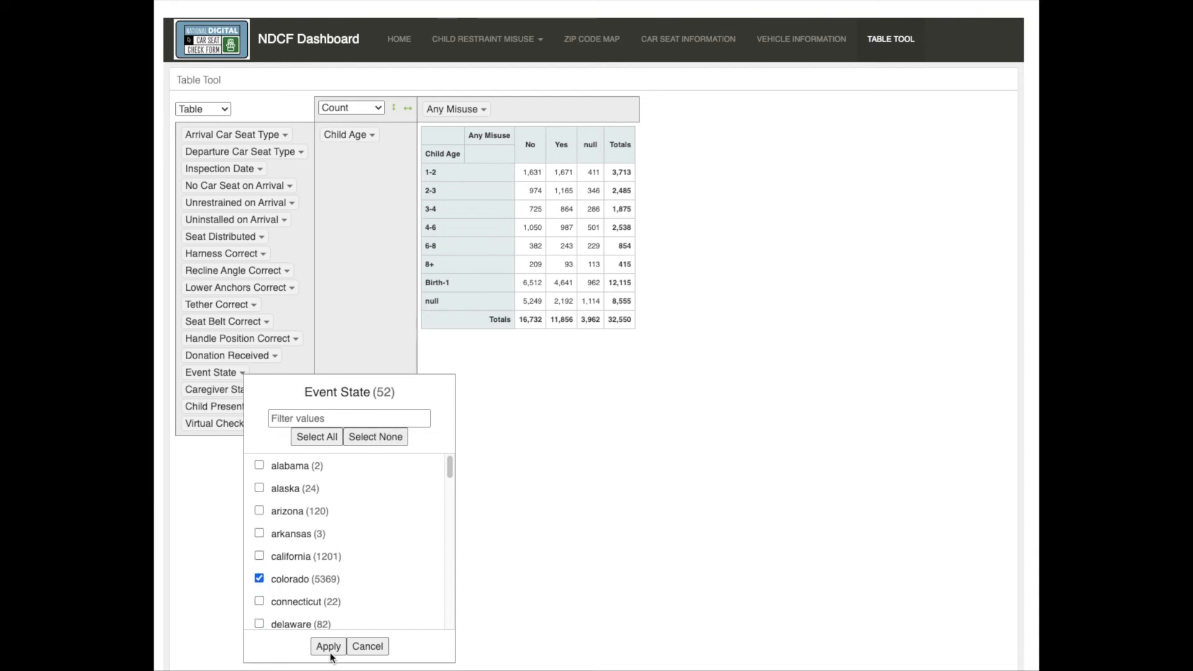
pyautogui.click(328, 646)
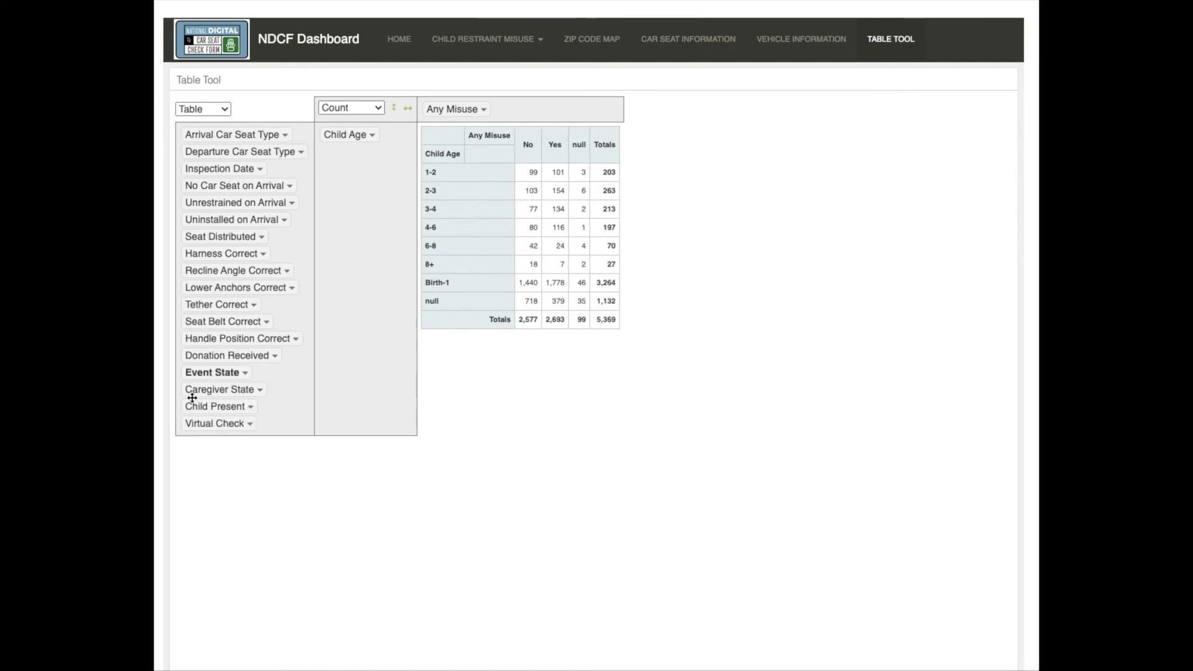
pyautogui.moveTo(240, 381)
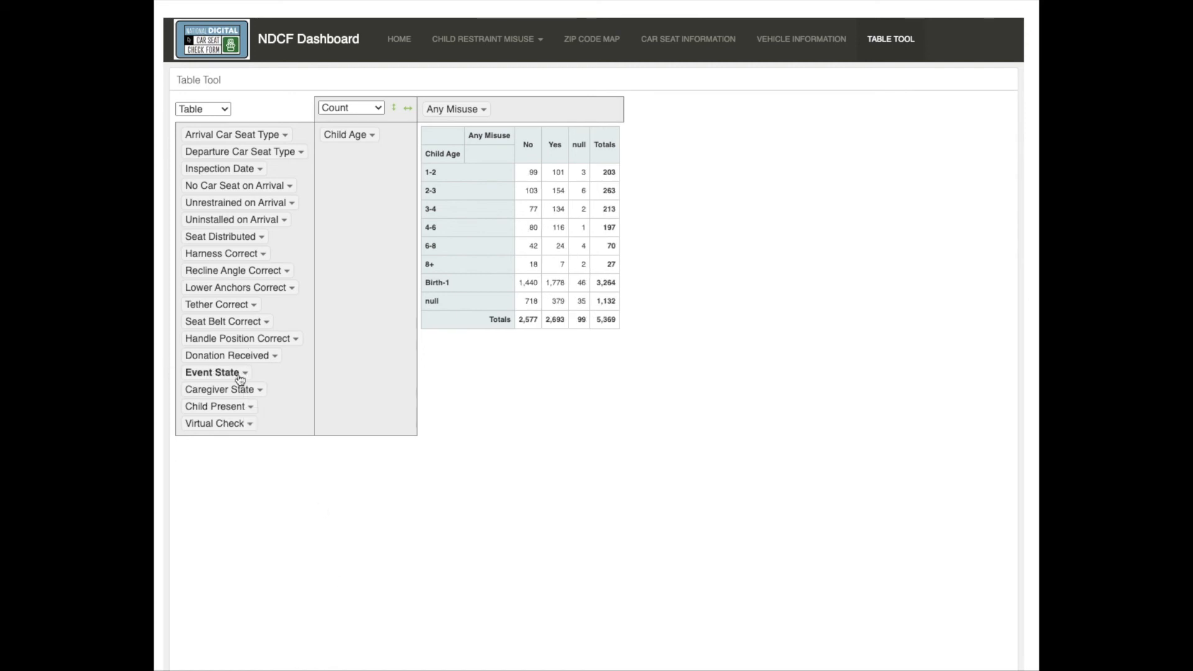
pyautogui.moveTo(553, 441)
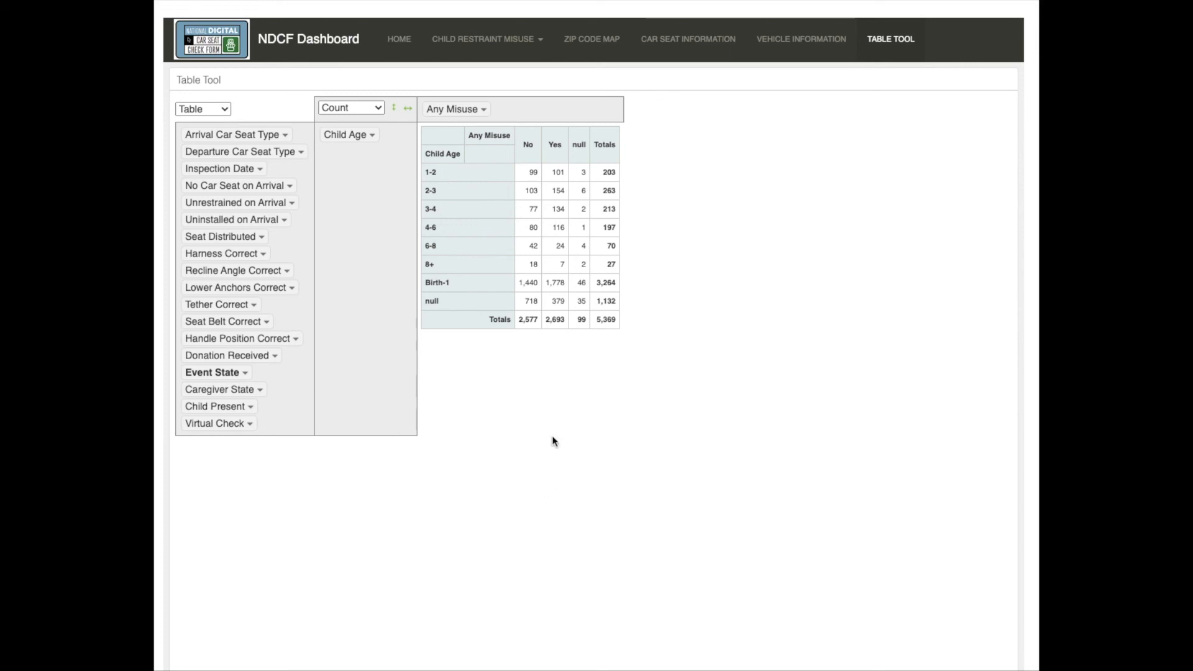
pyautogui.moveTo(787, 415)
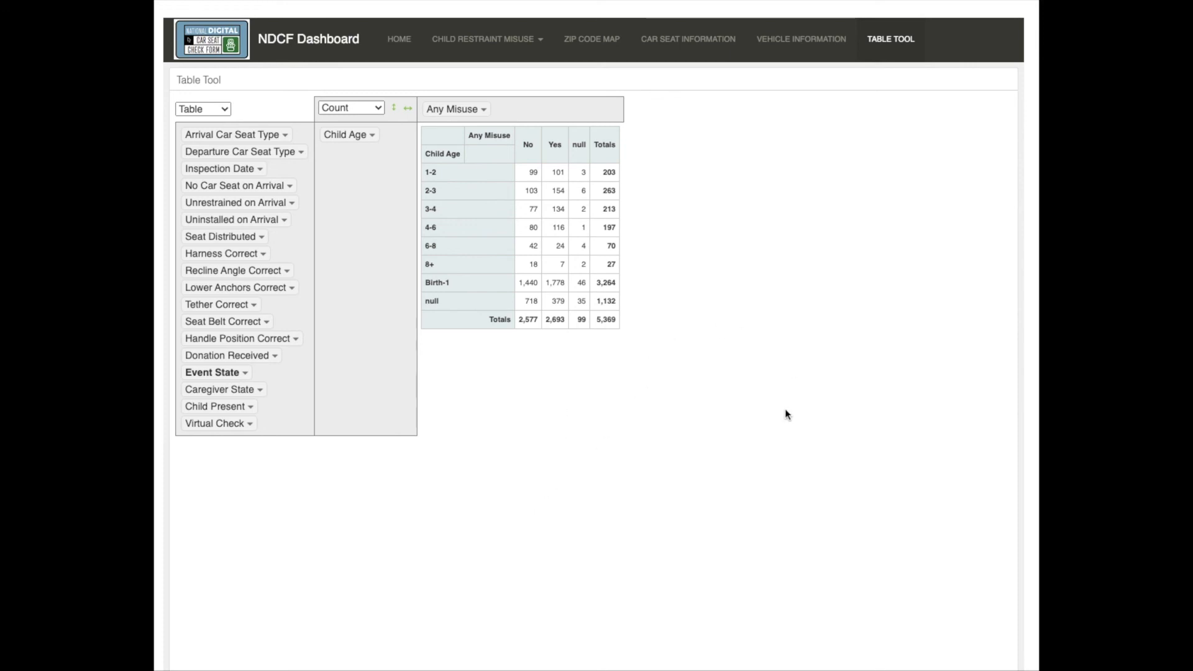
pyautogui.moveTo(716, 215)
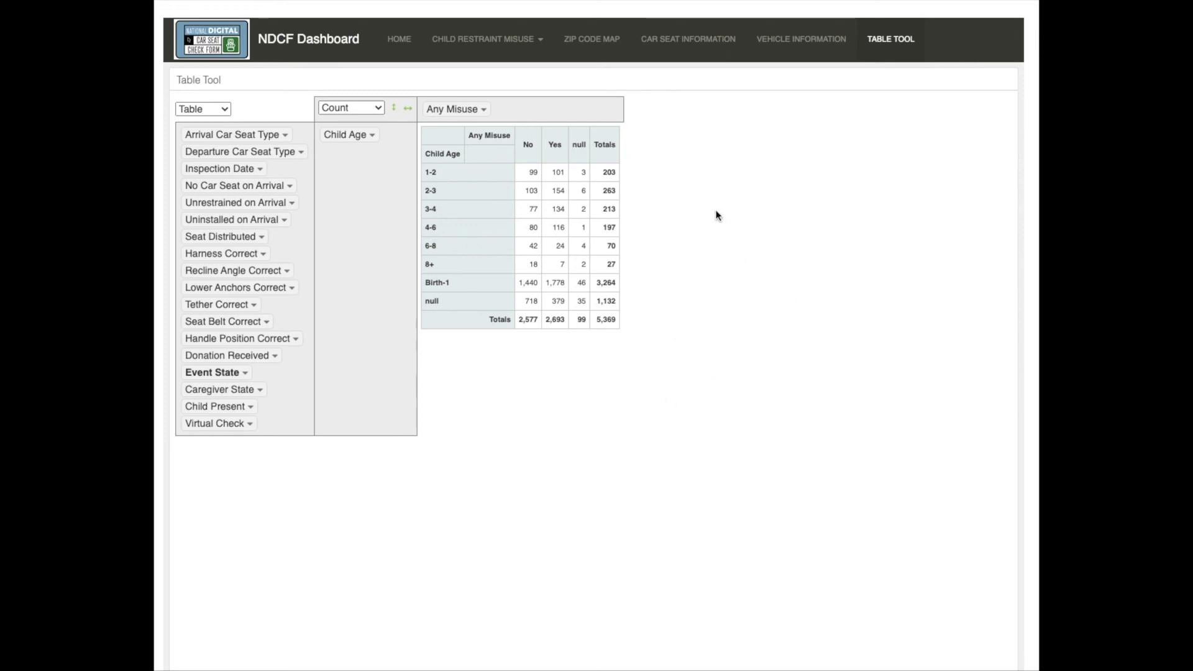
pyautogui.moveTo(444, 251)
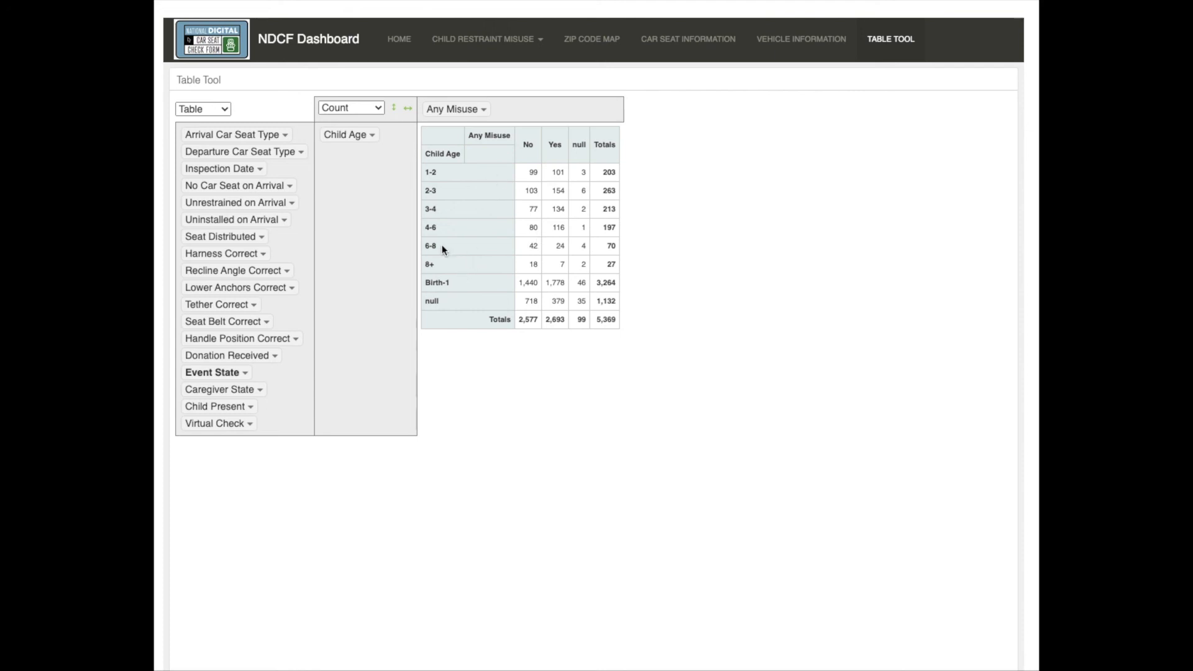
pyautogui.moveTo(661, 424)
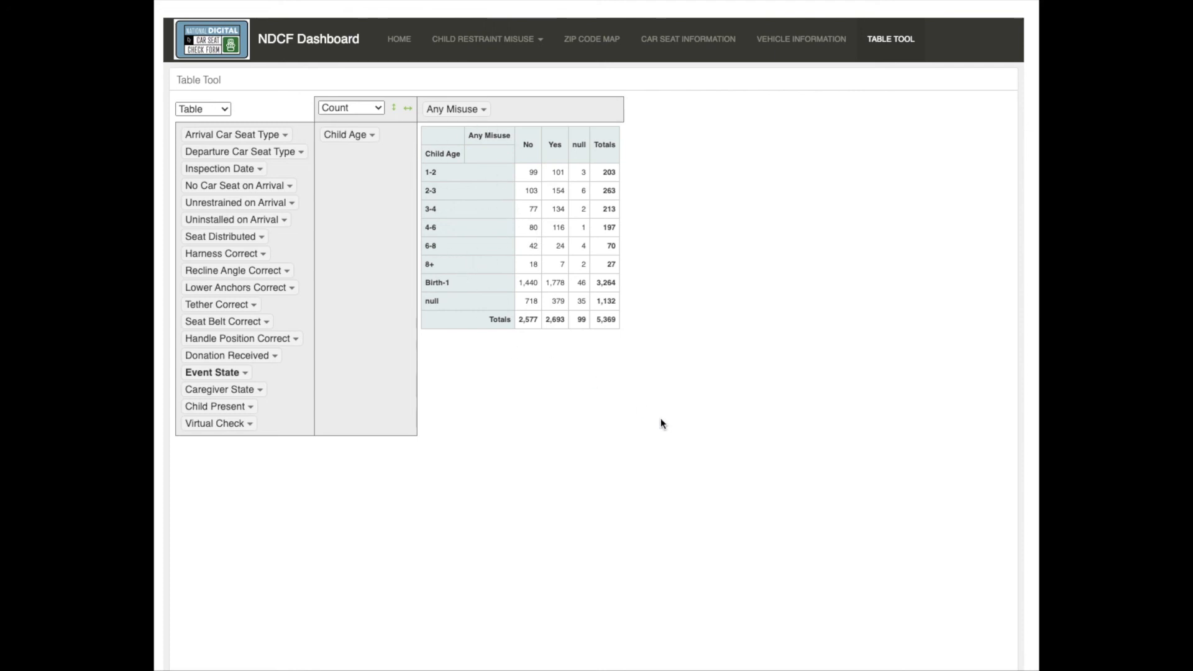
pyautogui.moveTo(490, 389)
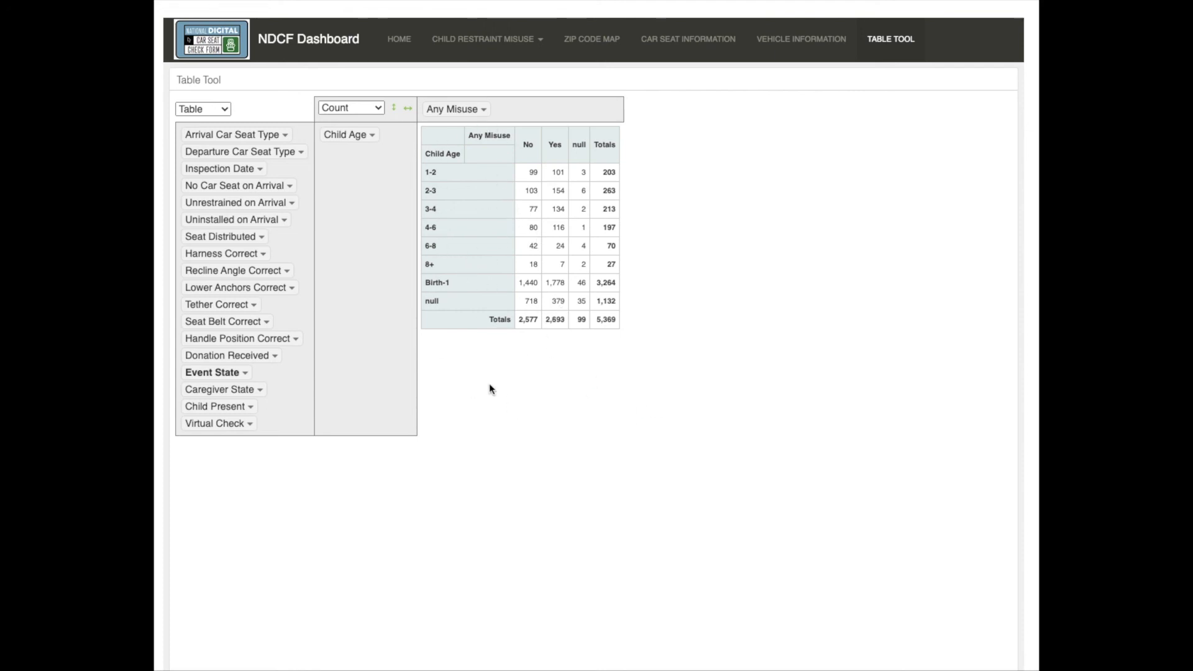
pyautogui.moveTo(372, 445)
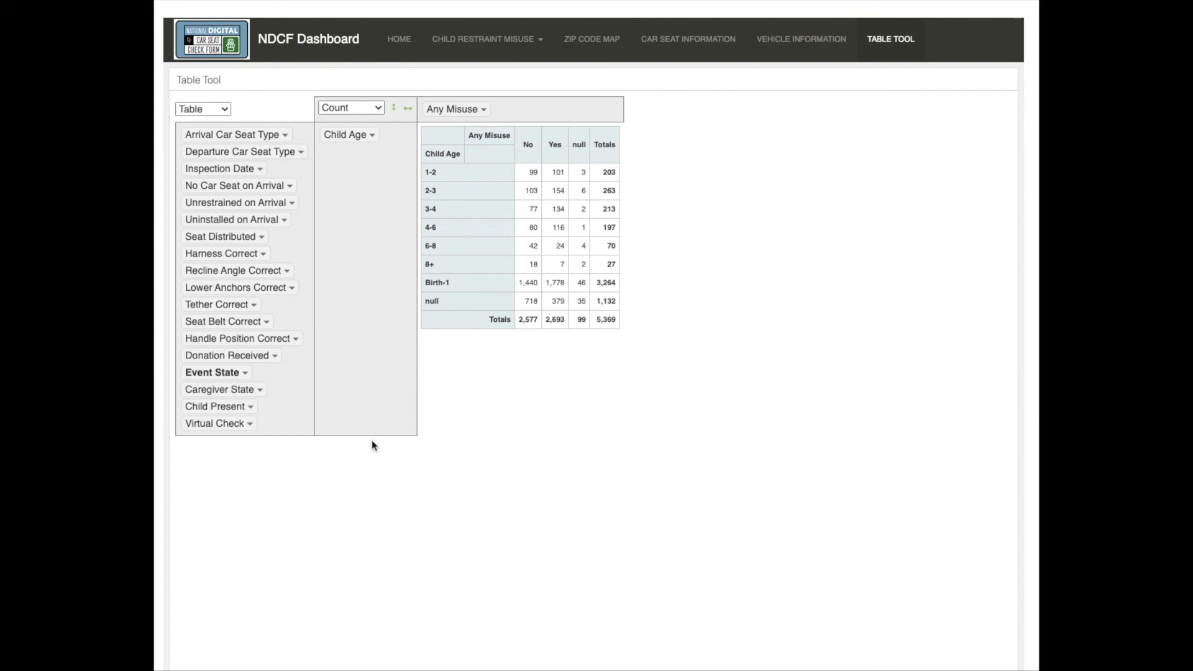
pyautogui.moveTo(845, 284)
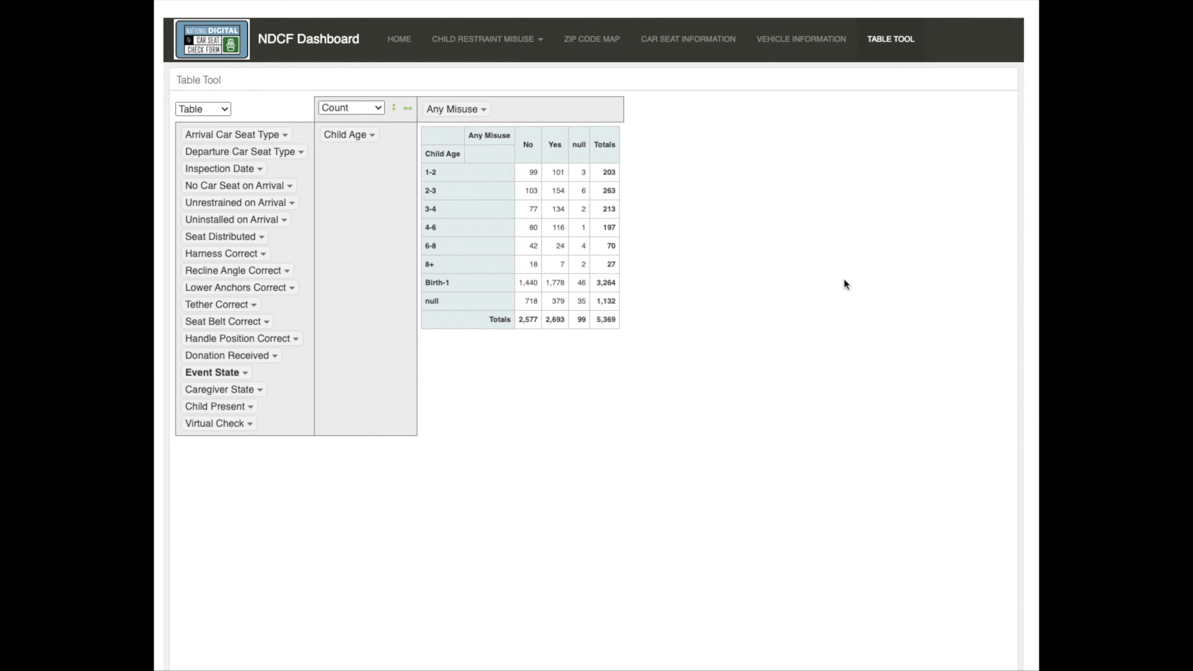